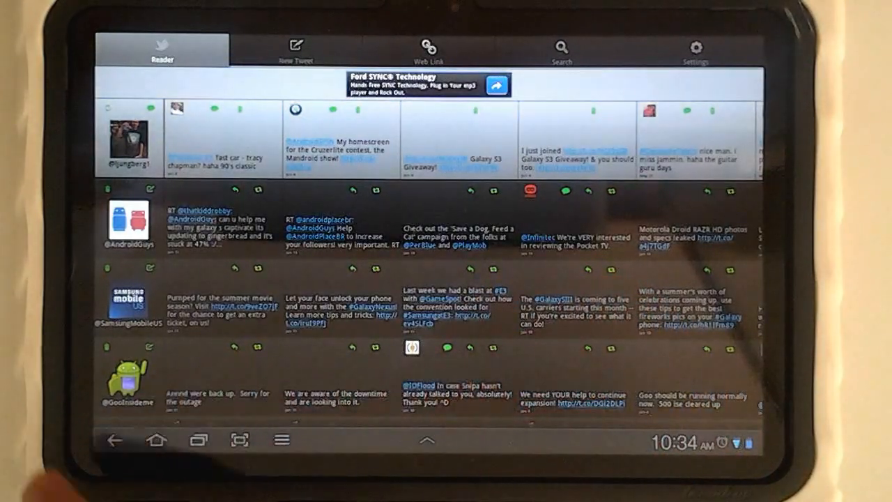
View the New Tweet and Search screens, then the update-frequency and follow-list settings
{"action": "left_click", "coordinate": [295, 49]}
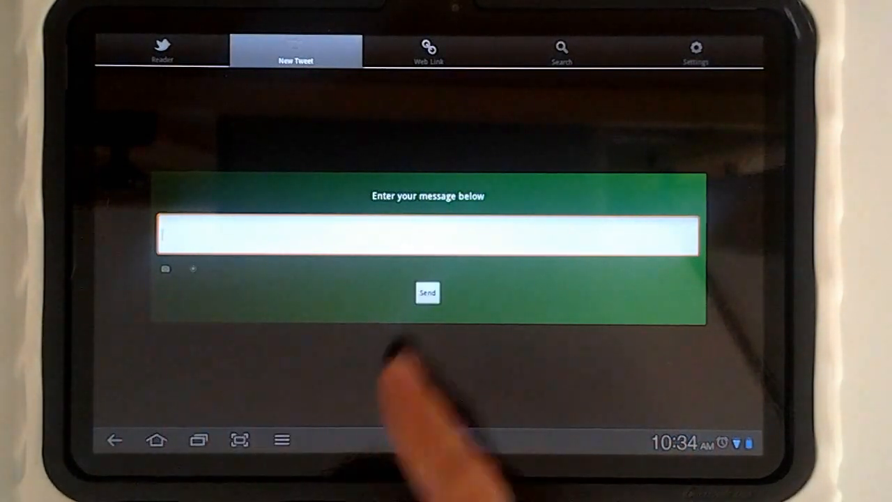
{"action": "left_click", "coordinate": [561, 50]}
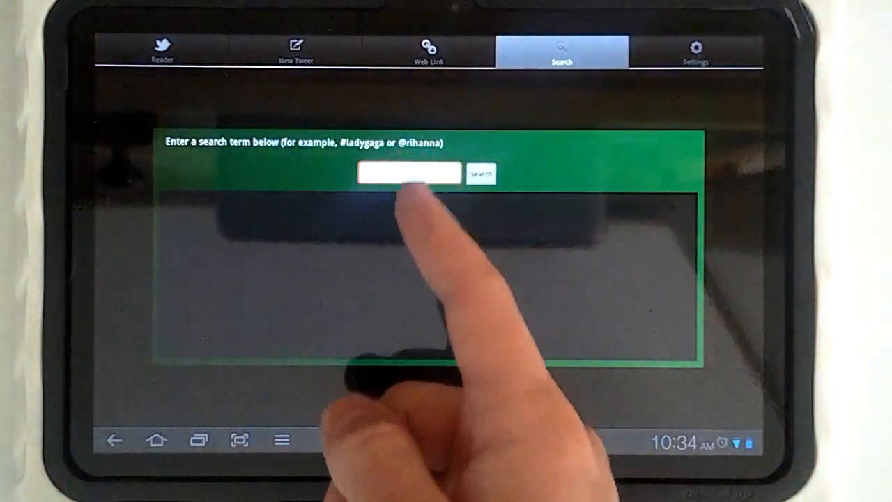
{"action": "left_click", "coordinate": [694, 51]}
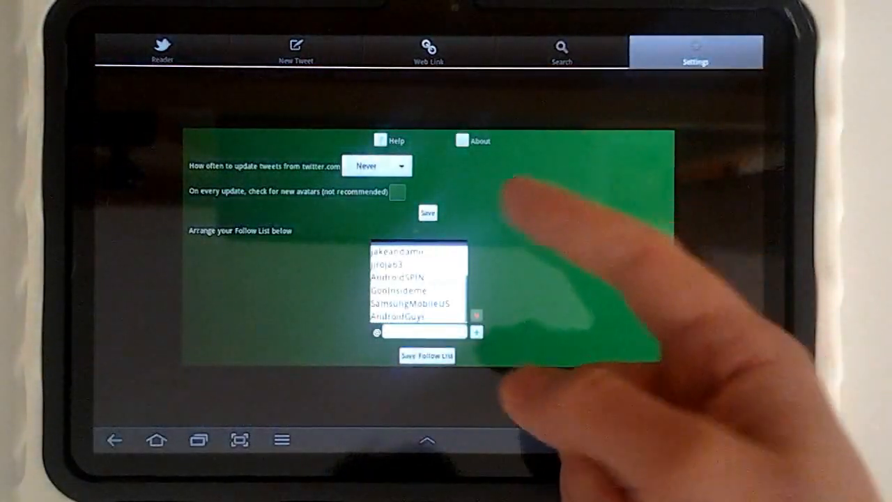
Go back to the Reader grid of followed accounts' recent tweets
{"action": "left_click", "coordinate": [376, 165]}
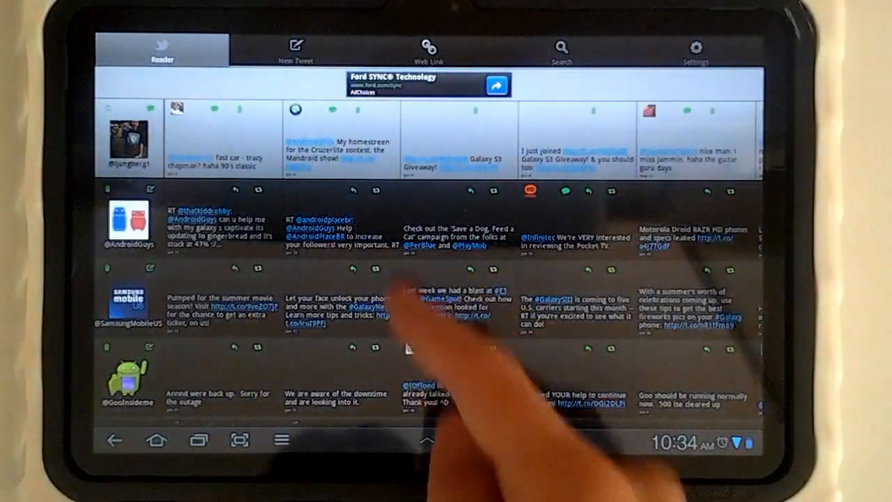
{"action": "left_click", "coordinate": [427, 49]}
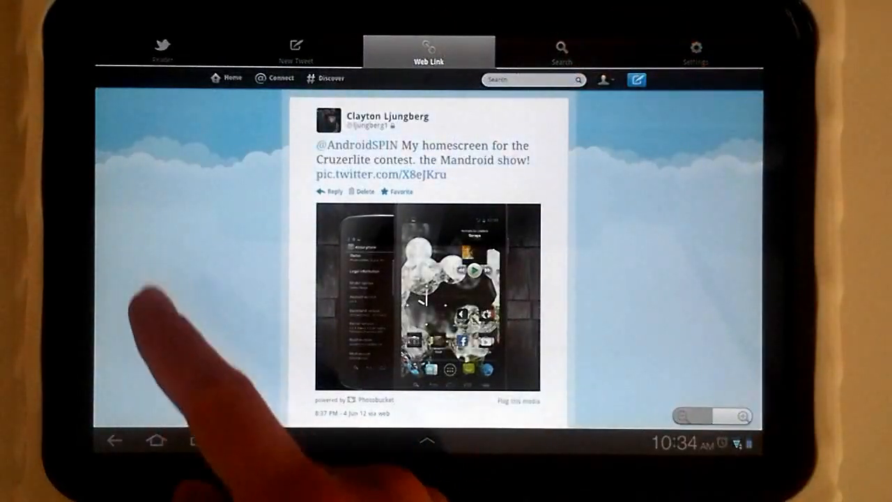
{"action": "scroll", "scroll_direction": "down", "scroll_amount": 3}
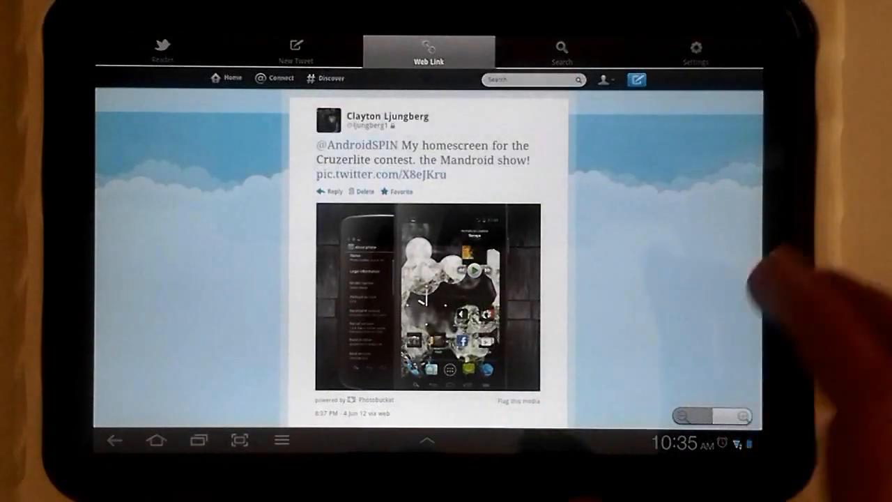
{"action": "left_click", "coordinate": [161, 49]}
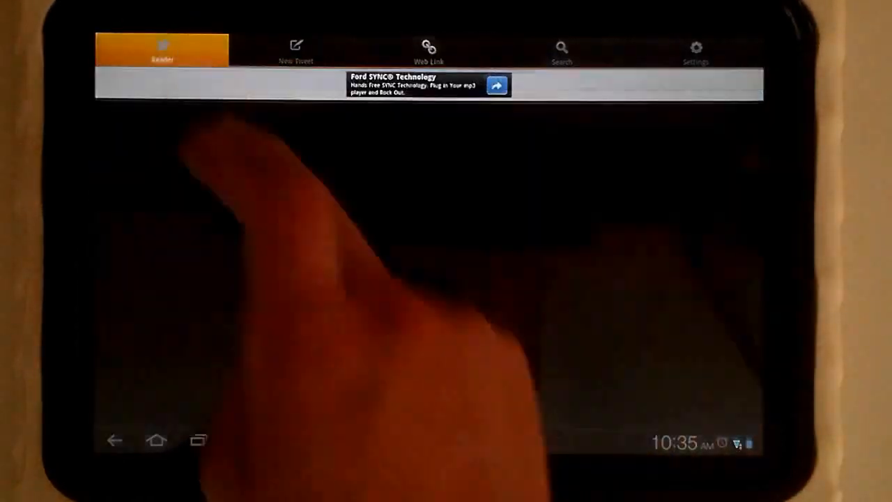